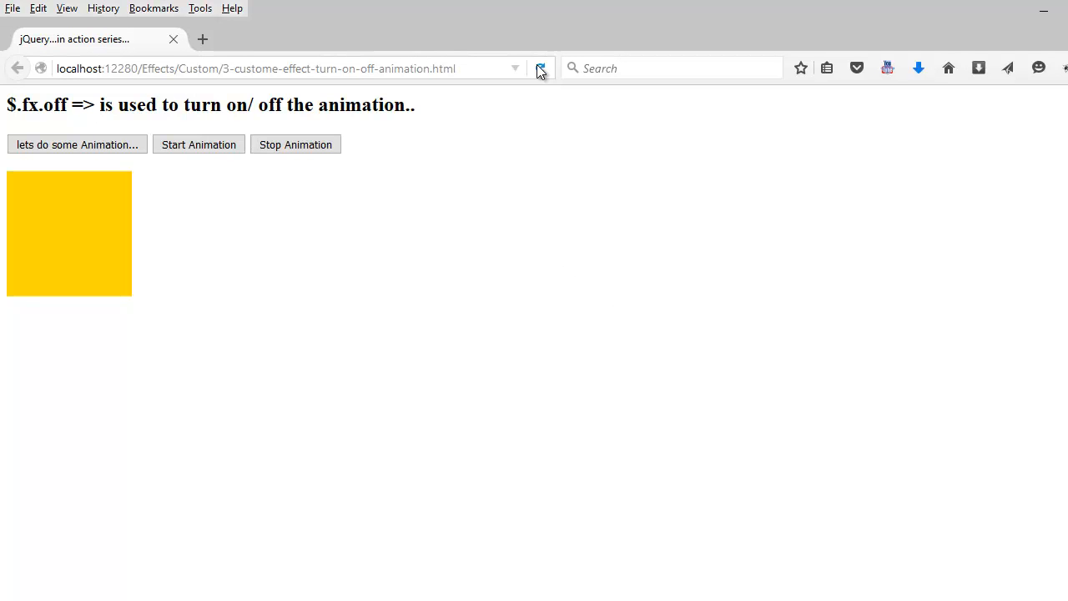
# Reload the Firefox demo page and trigger the gold square's grow animation once
pyautogui.click(292, 66)
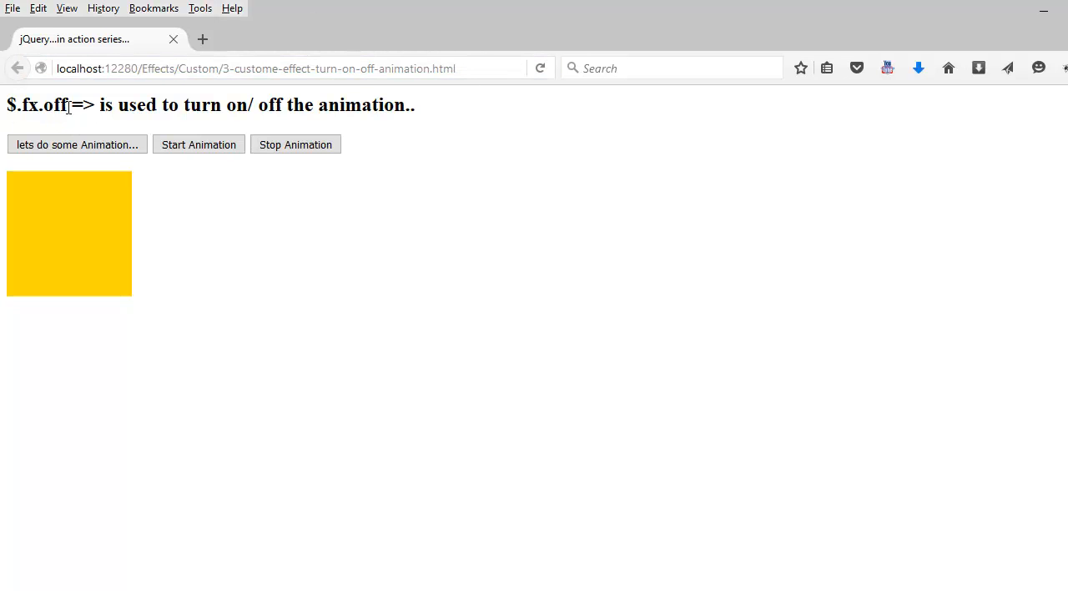
pyautogui.doubleClick(37, 103)
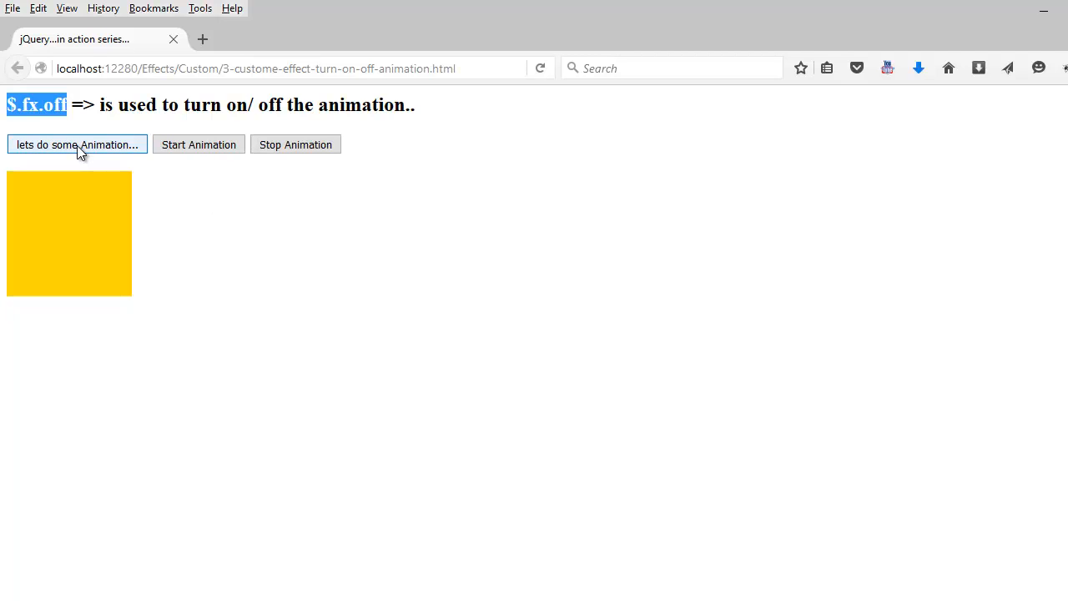
pyautogui.click(197, 144)
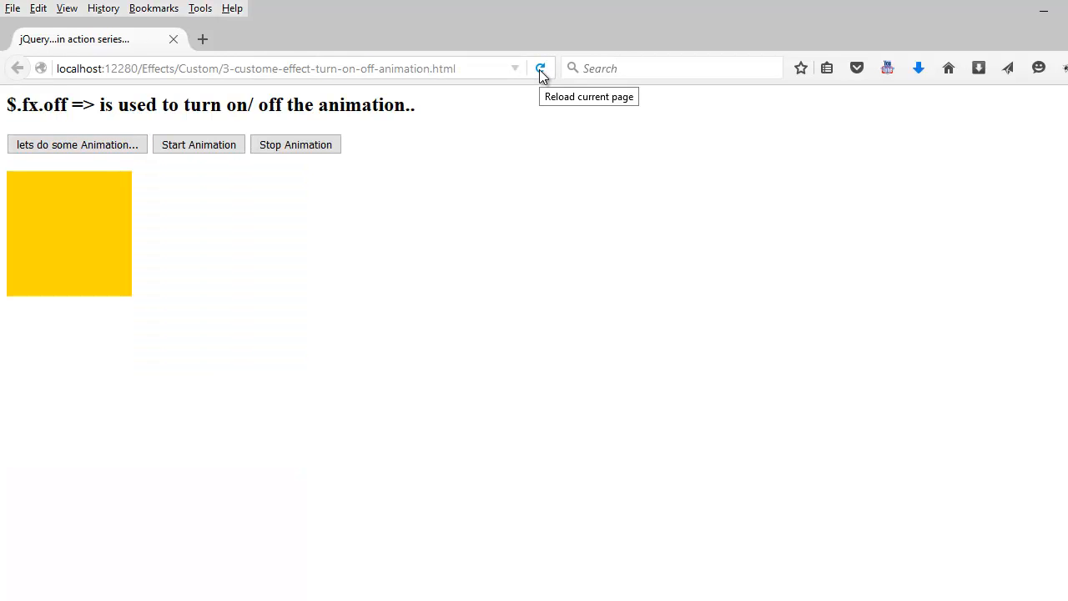
pyautogui.moveTo(534, 155)
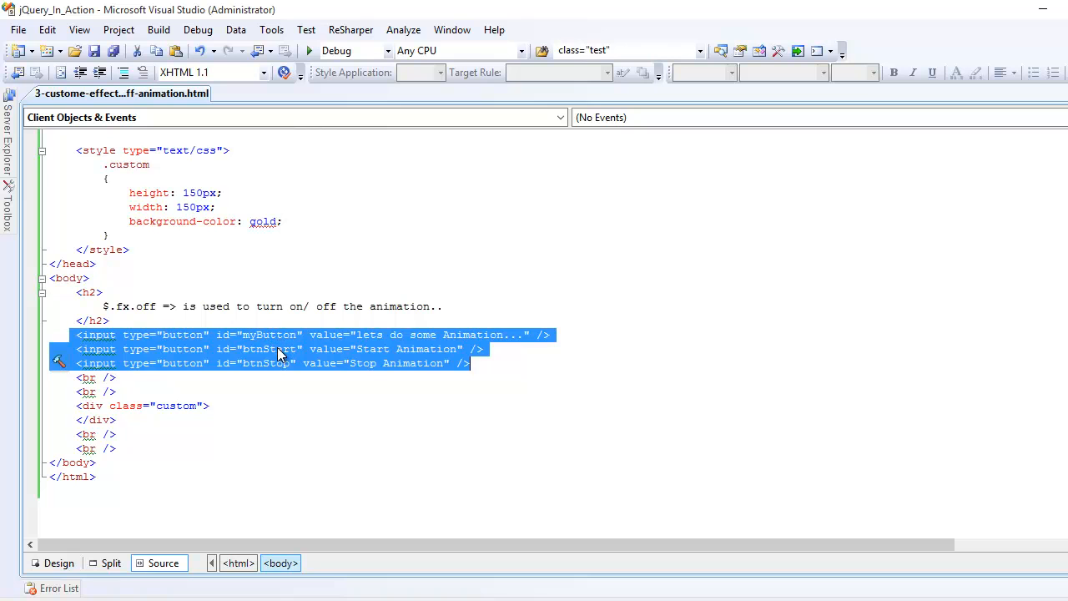
pyautogui.moveTo(277, 372)
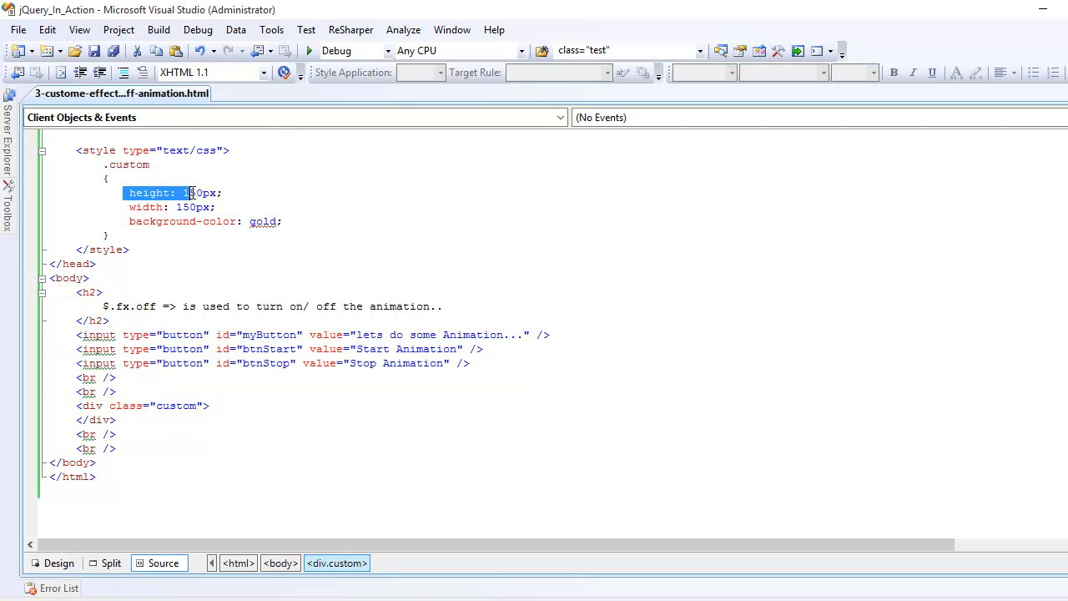
# Review the square's height rule, the btnStop id and the $.fx.off line in the Start handler
pyautogui.moveTo(191, 194); pyautogui.dragTo(282, 220)
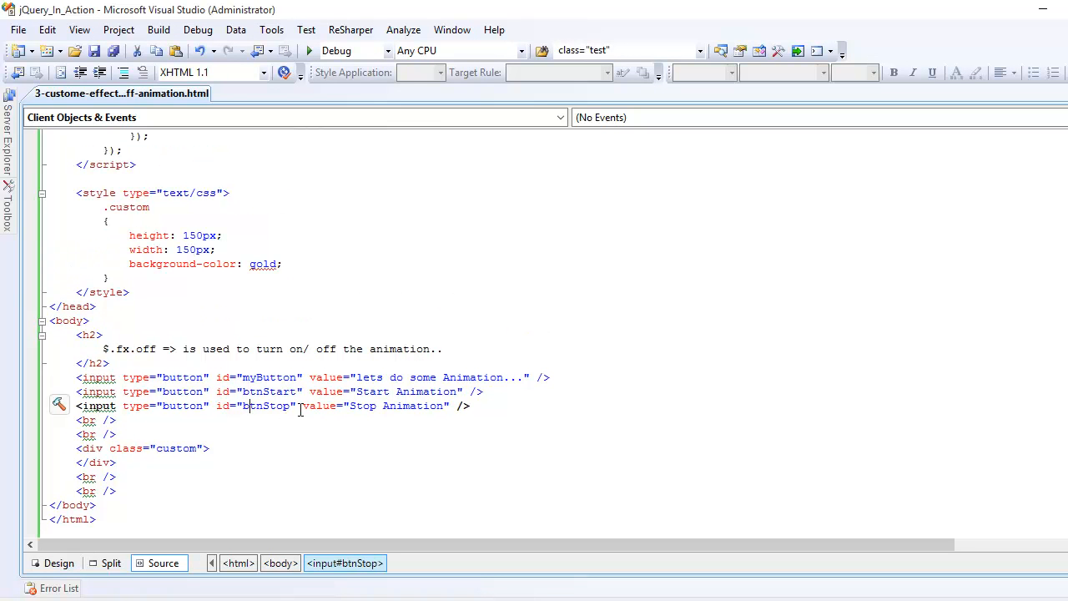
pyautogui.doubleClick(267, 405)
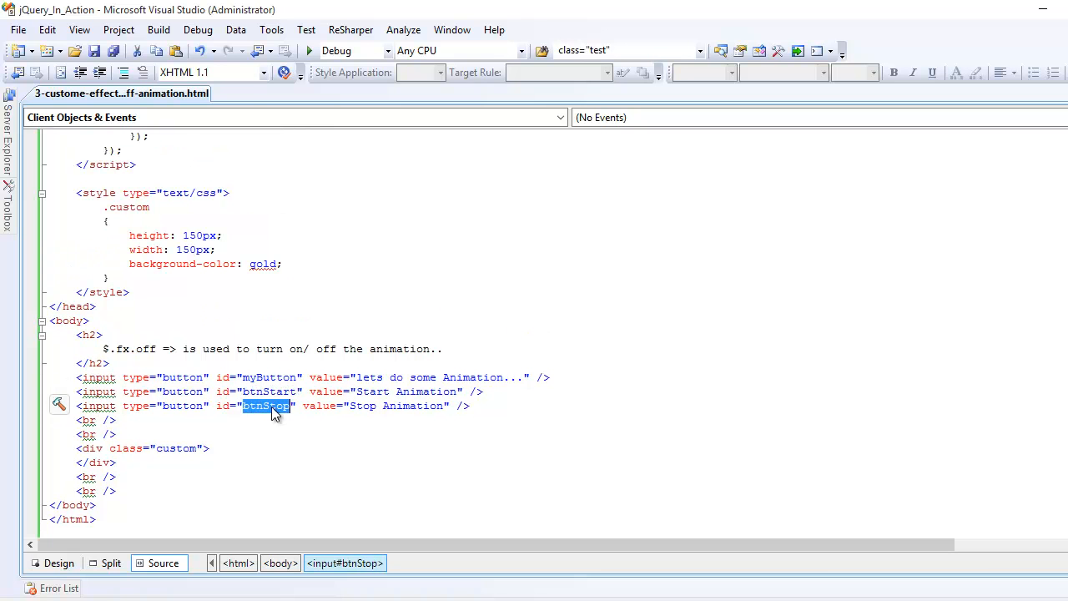
pyautogui.scroll(3)
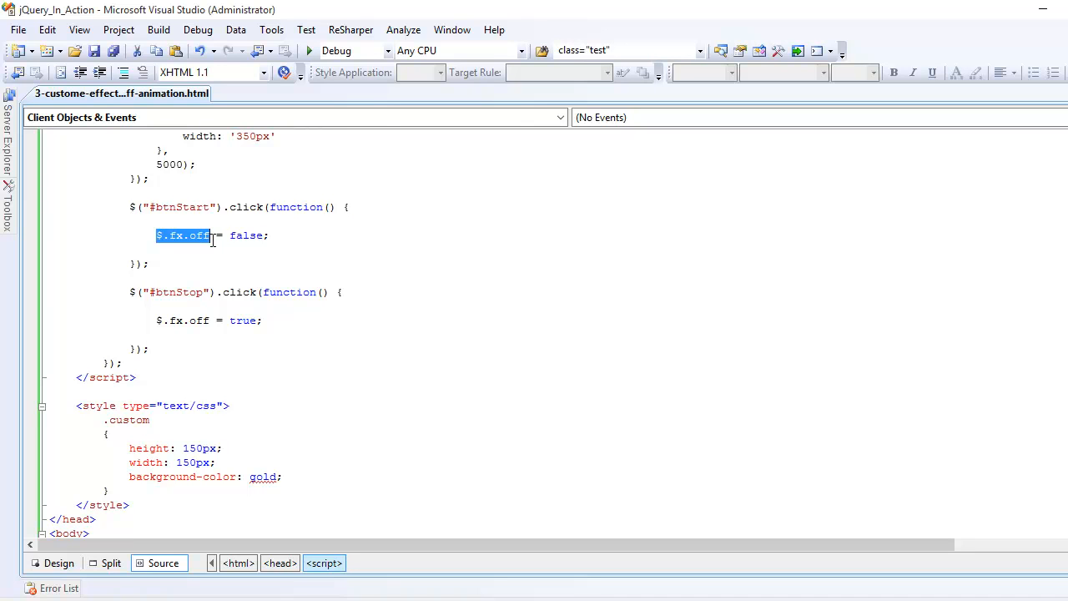
pyautogui.doubleClick(247, 235)
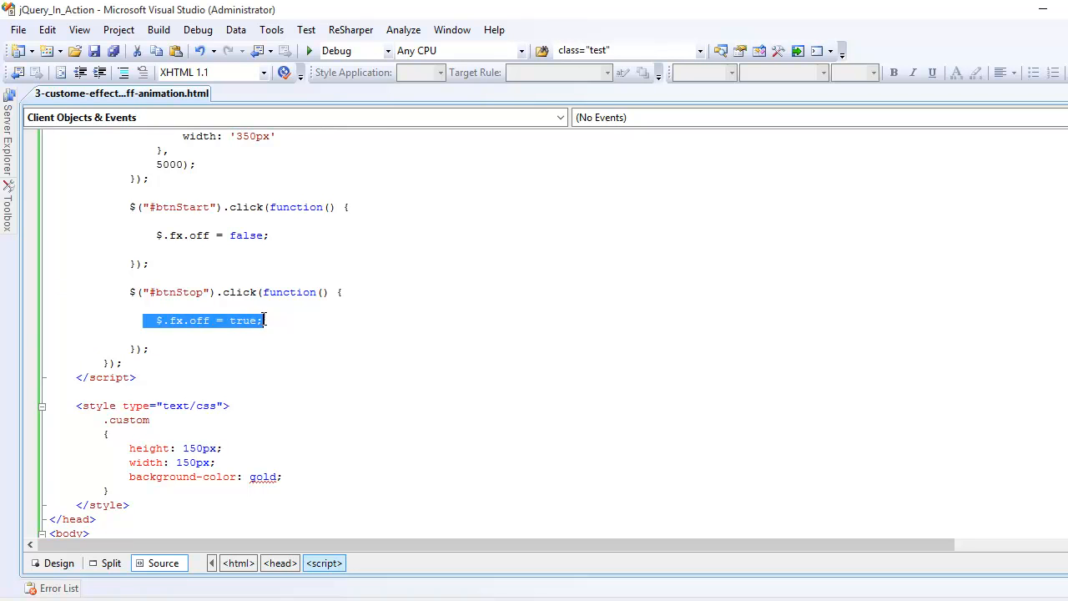
pyautogui.scroll(3)
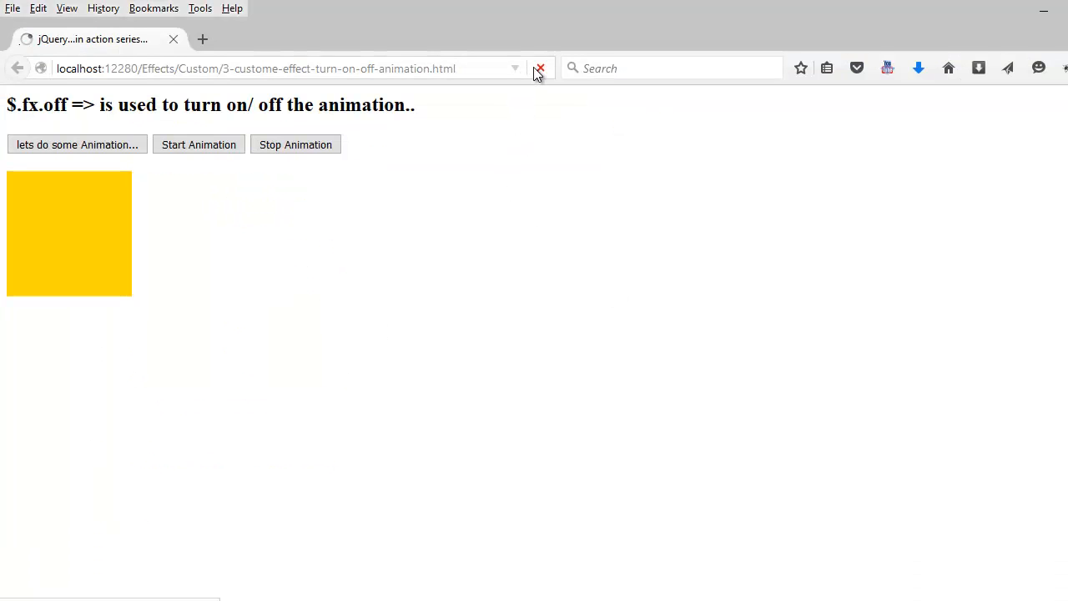
# Reload the demo again so the gold square grows to roughly double its size
pyautogui.click(541, 67)
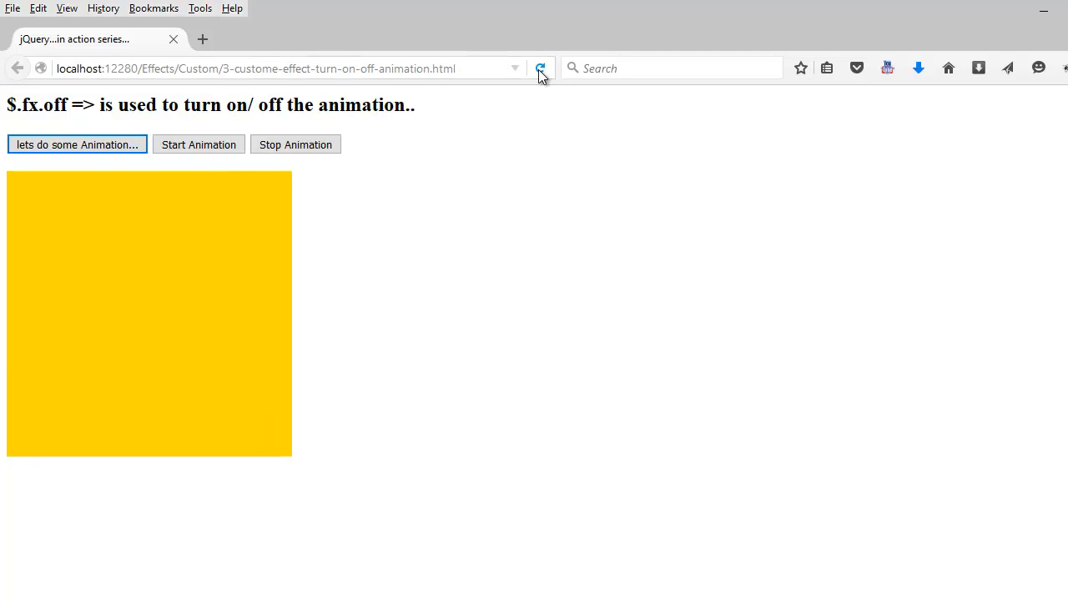
pyautogui.click(198, 143)
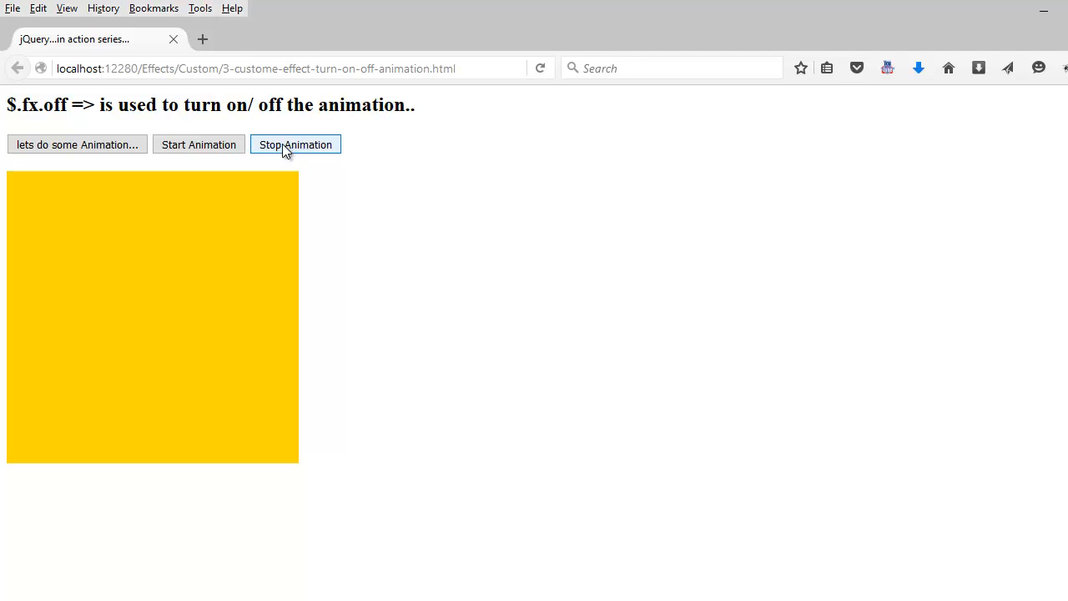
pyautogui.moveTo(278, 148)
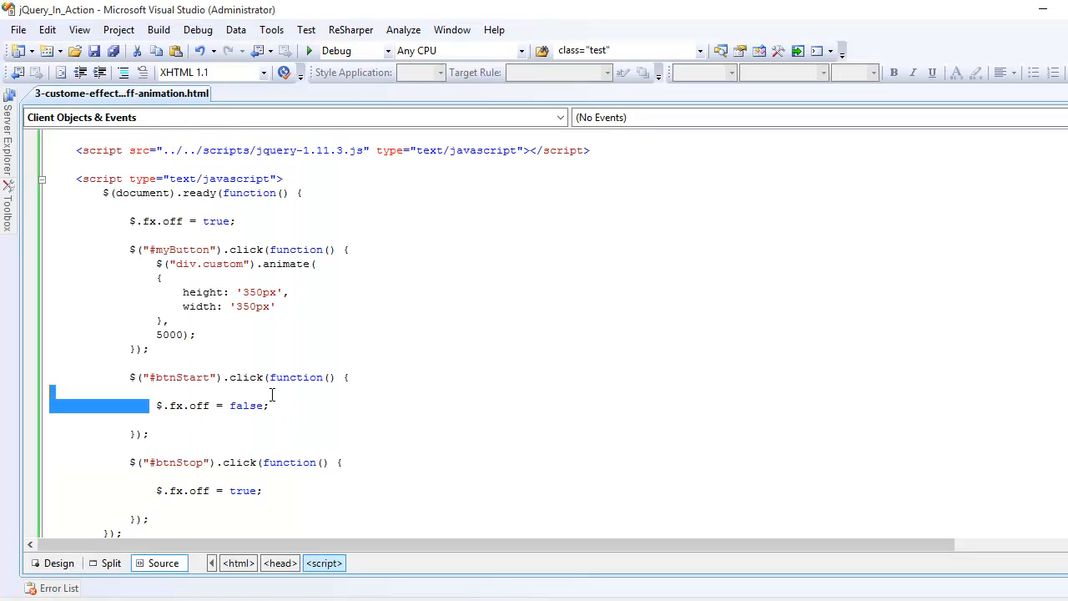
pyautogui.click(204, 414)
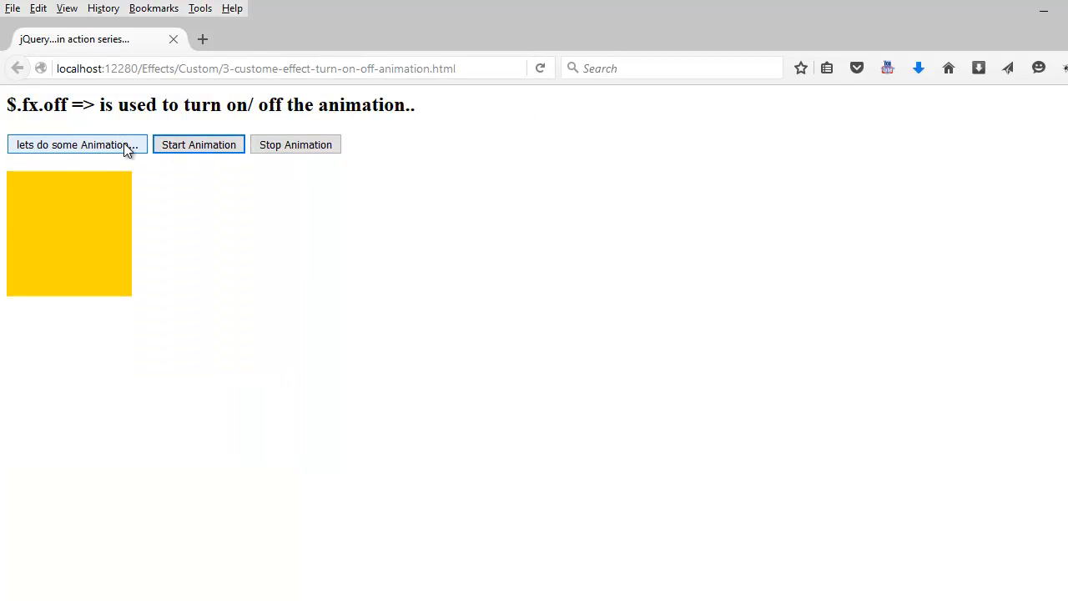
# Re-enable animations with Start Animation and run the grow so the square enlarges smoothly
pyautogui.click(76, 144)
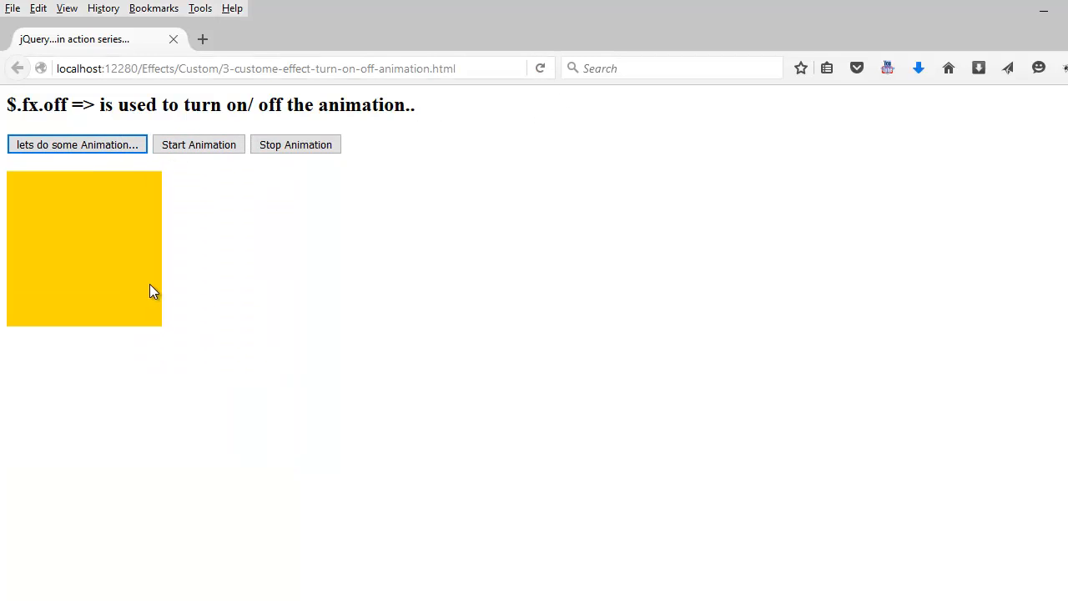
pyautogui.click(199, 144)
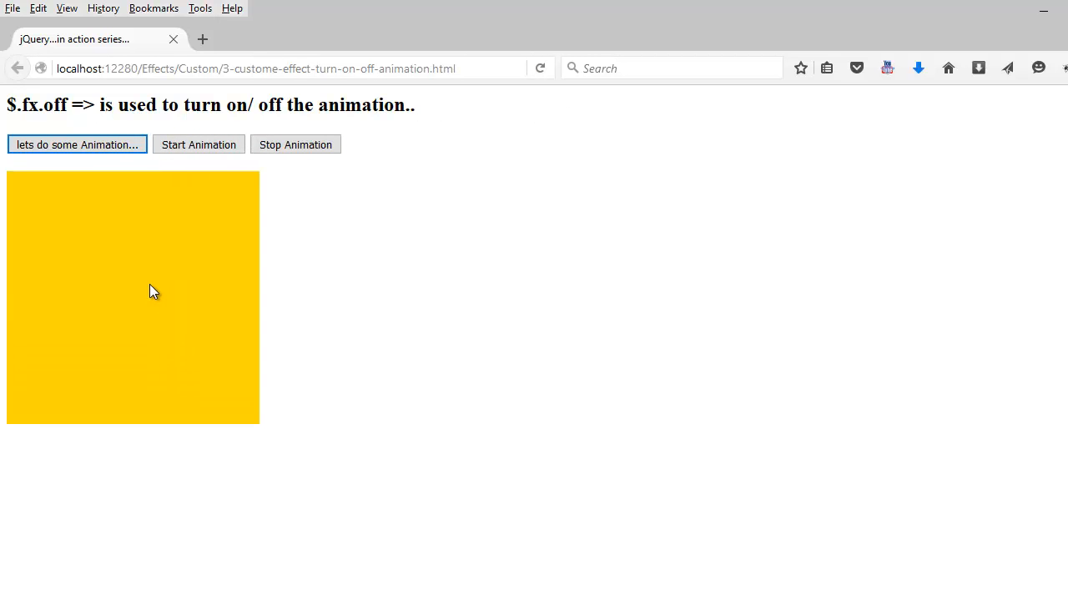
pyautogui.click(198, 144)
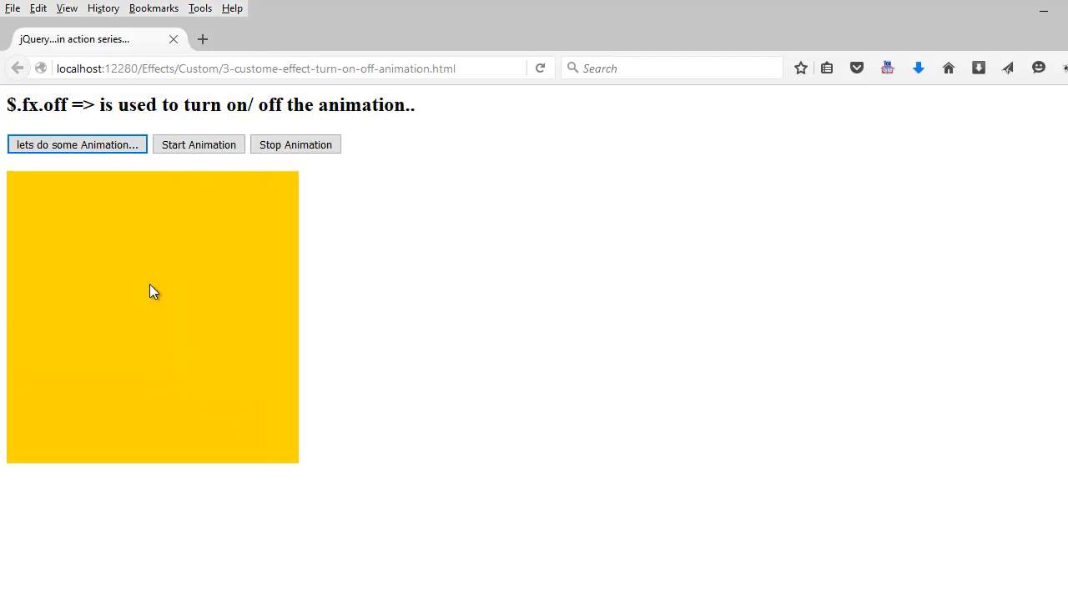